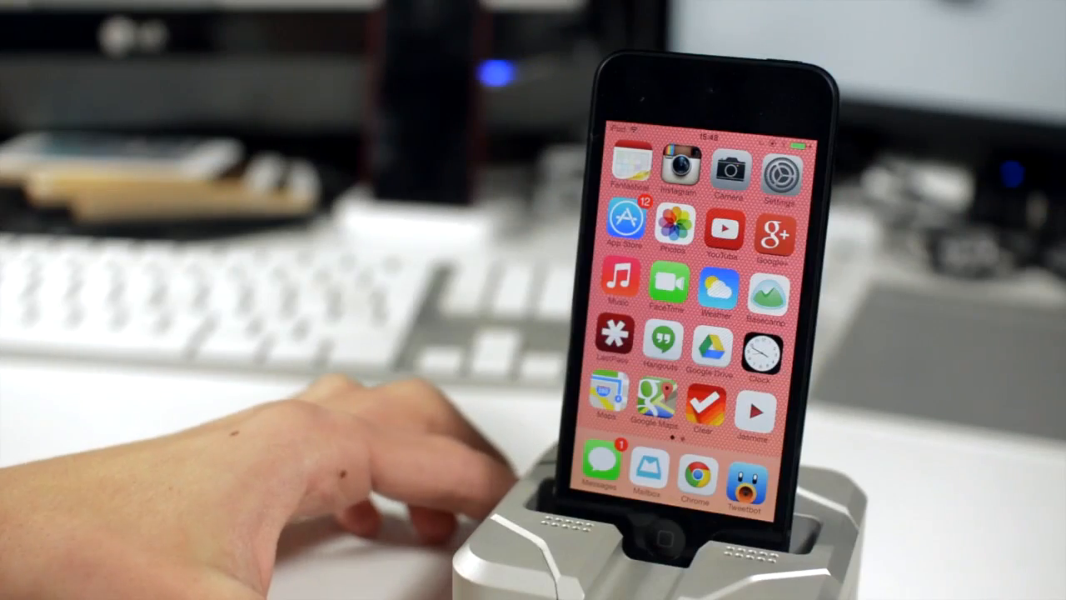
mouse_move(375, 458)
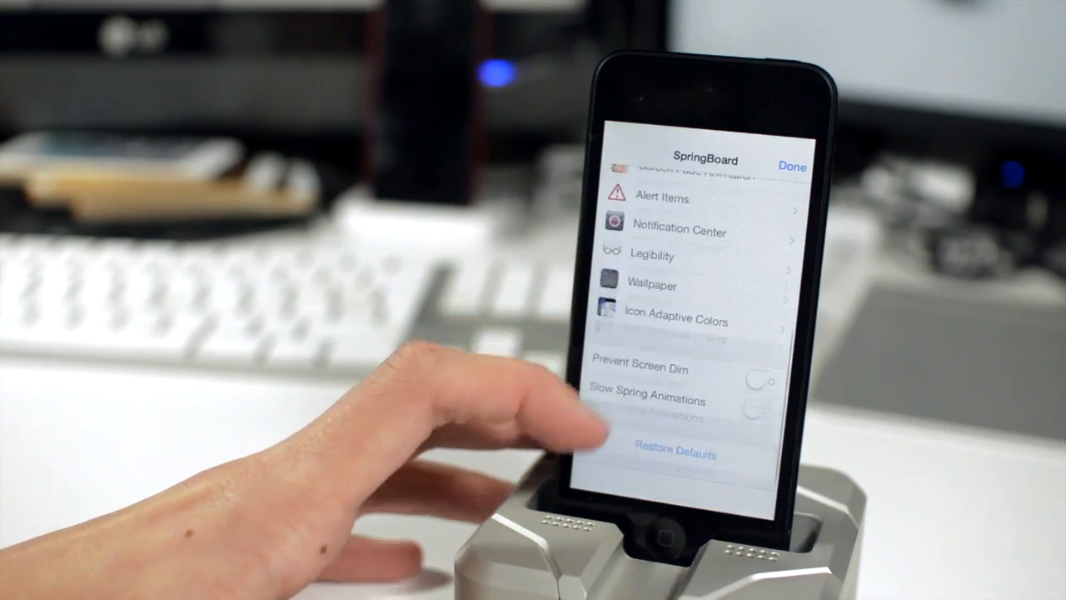
- Review the Screen Fade Animation settings from the SpringBoard menu and return to the list
scroll(down, 3)
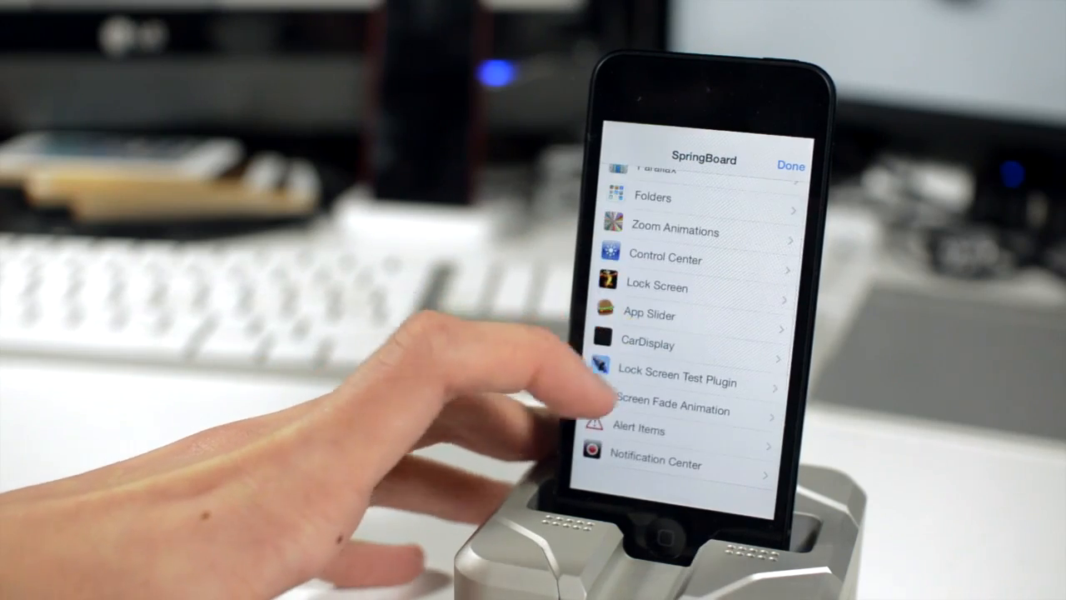
click(676, 379)
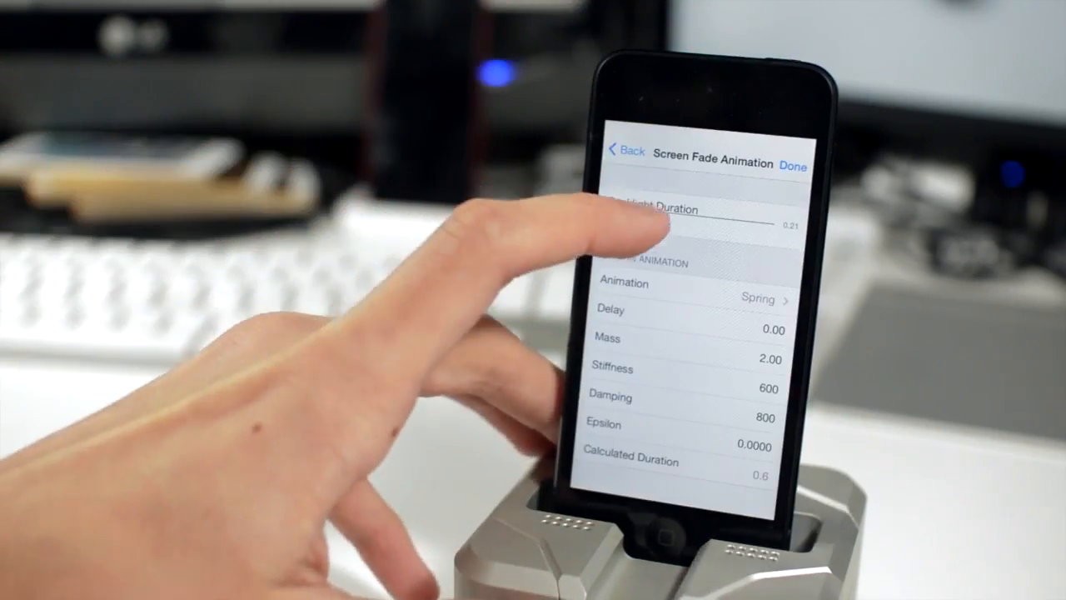
drag(658, 218, 769, 211)
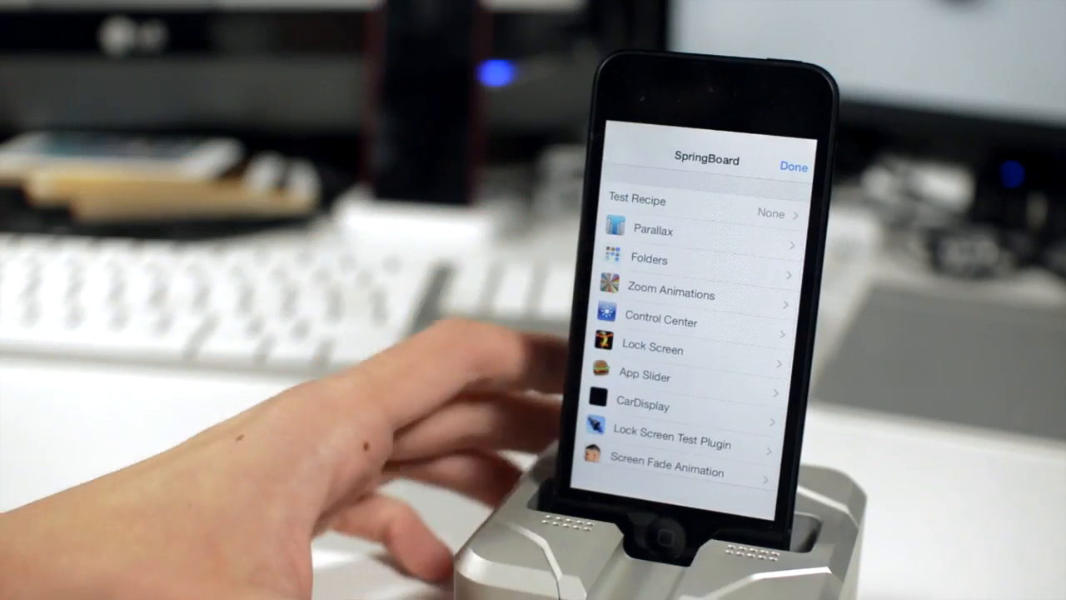
- Check the Folders settings with Allow Nested Folders and Pinch to Close enabled, then leave SpringBoard settings
scroll(down, 3)
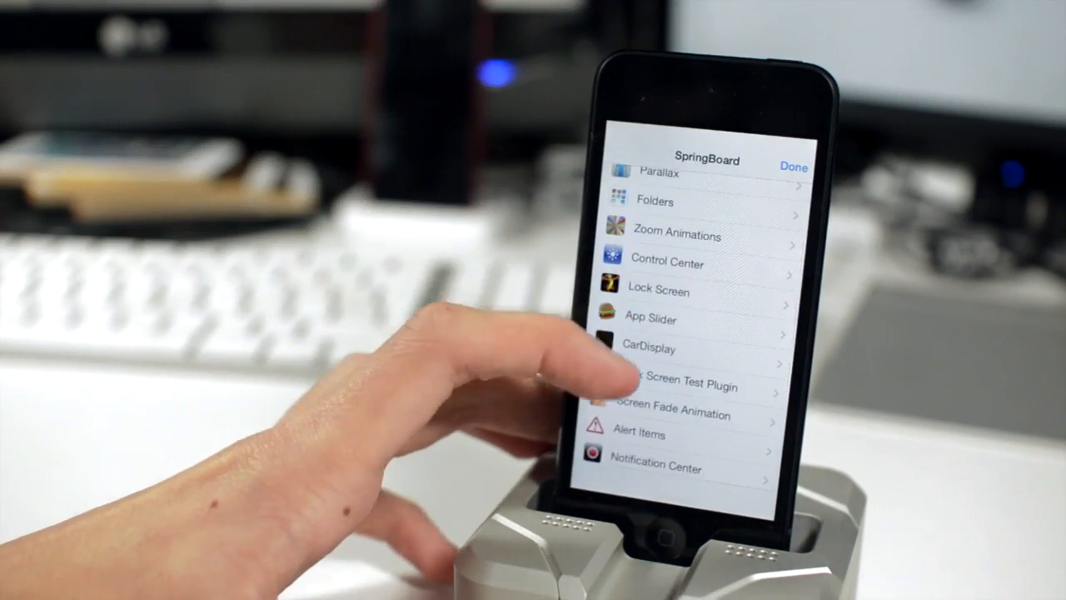
scroll(down, 3)
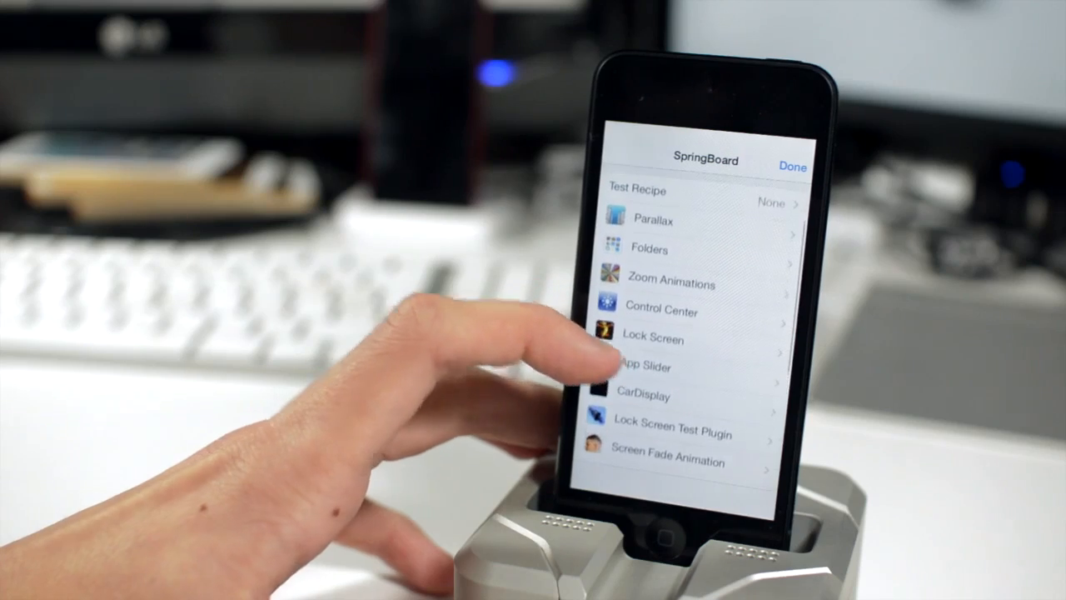
click(648, 250)
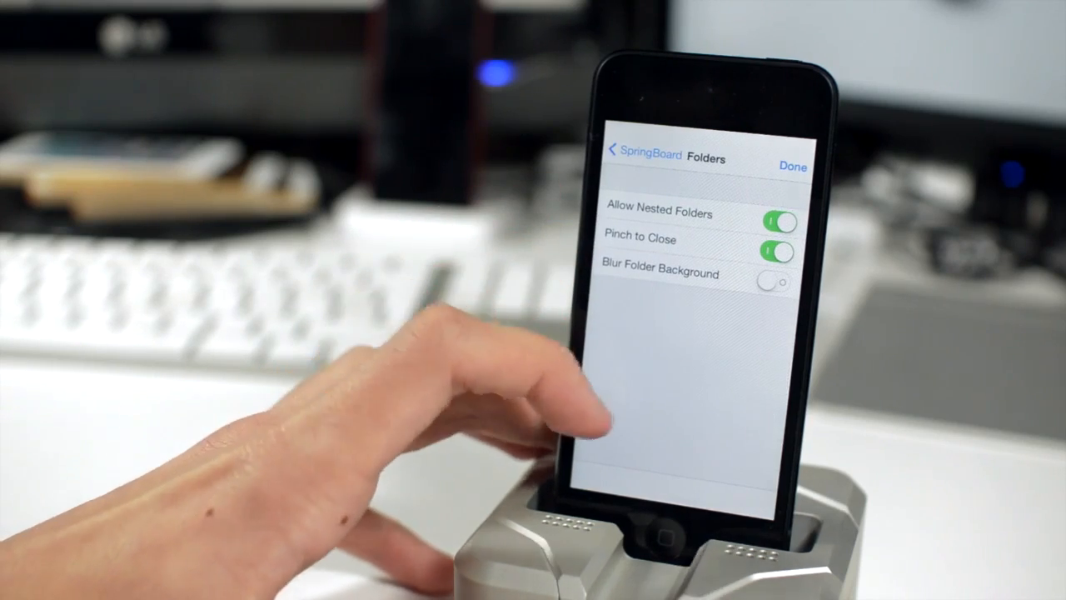
click(620, 158)
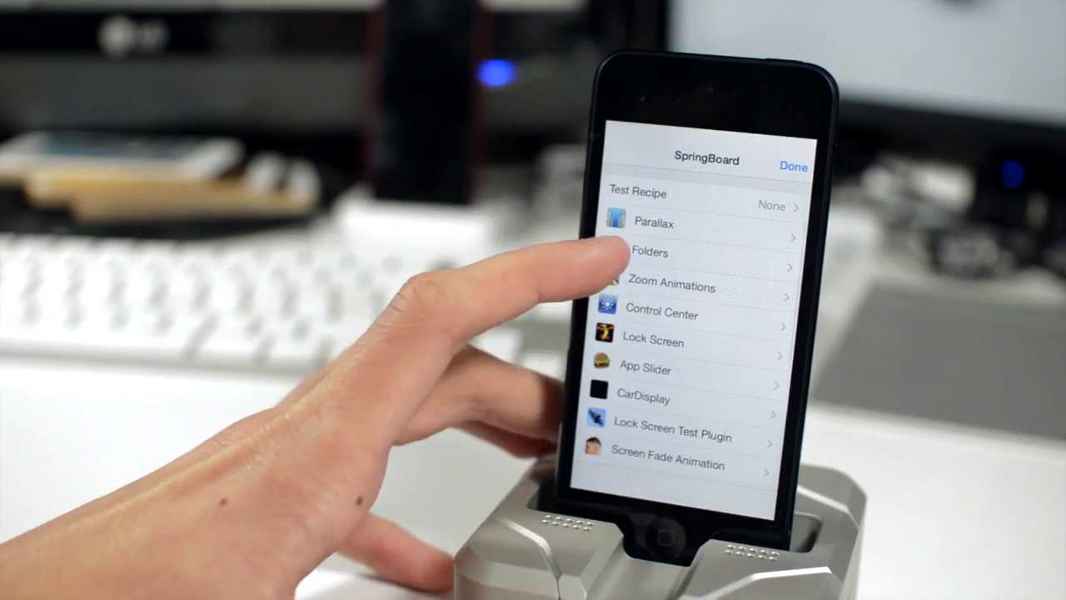
click(793, 166)
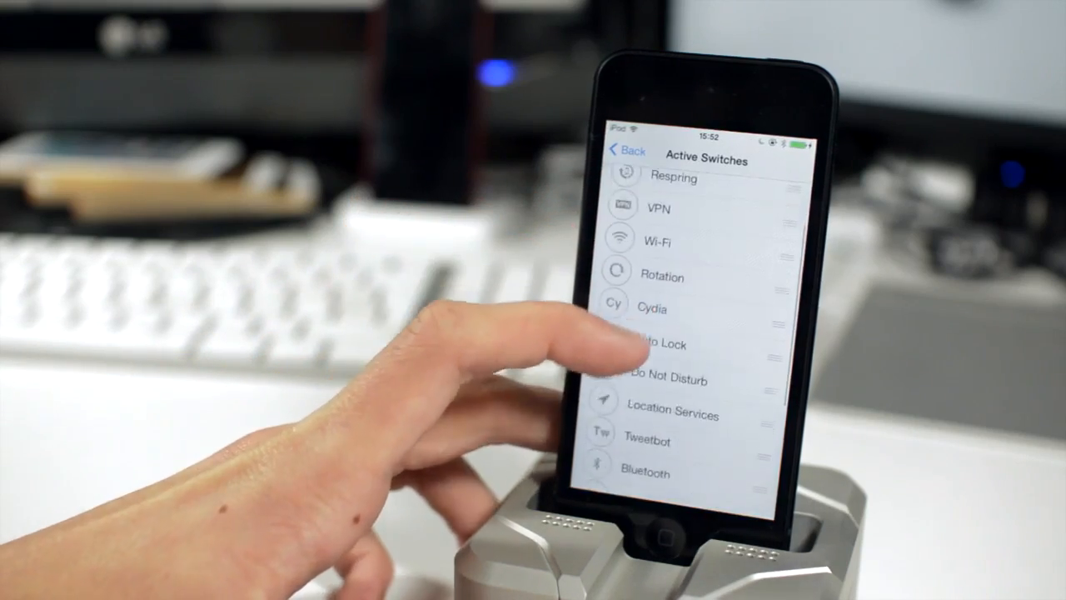
- Review FlipControlCenter's Active Switches (Respring, VPN, Wi-Fi, Rotation, Cydia, Do Not Disturb, Bluetooth) and return to its options
click(626, 150)
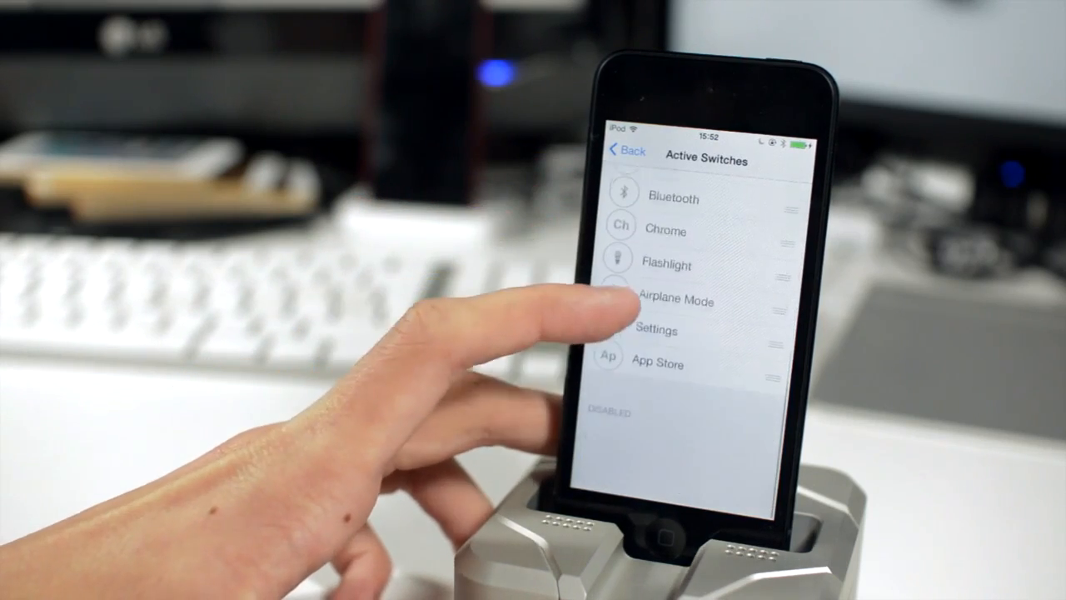
scroll(down, 3)
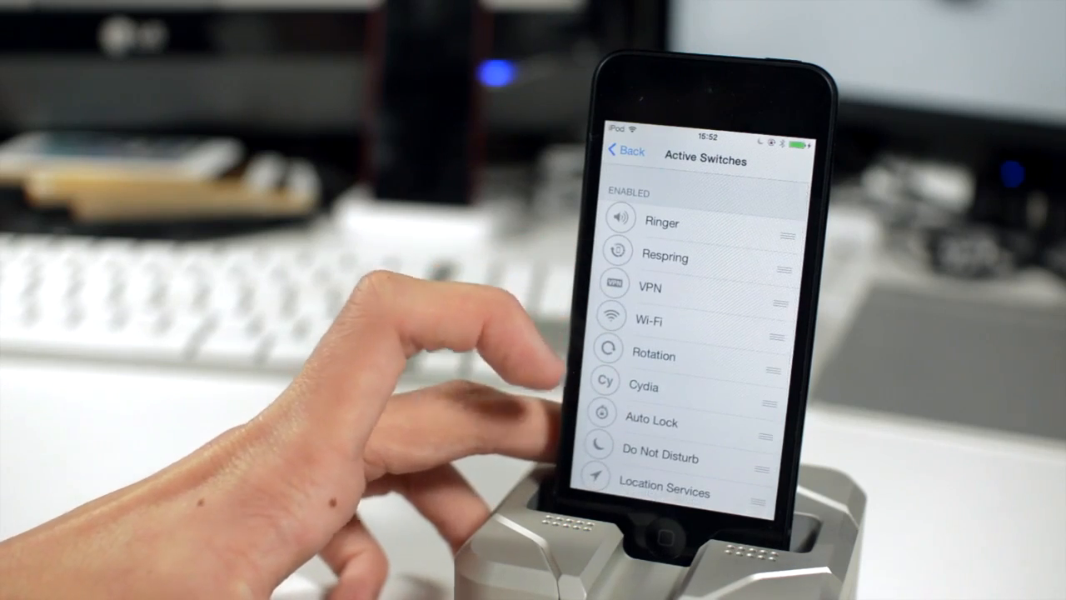
scroll(up, 3)
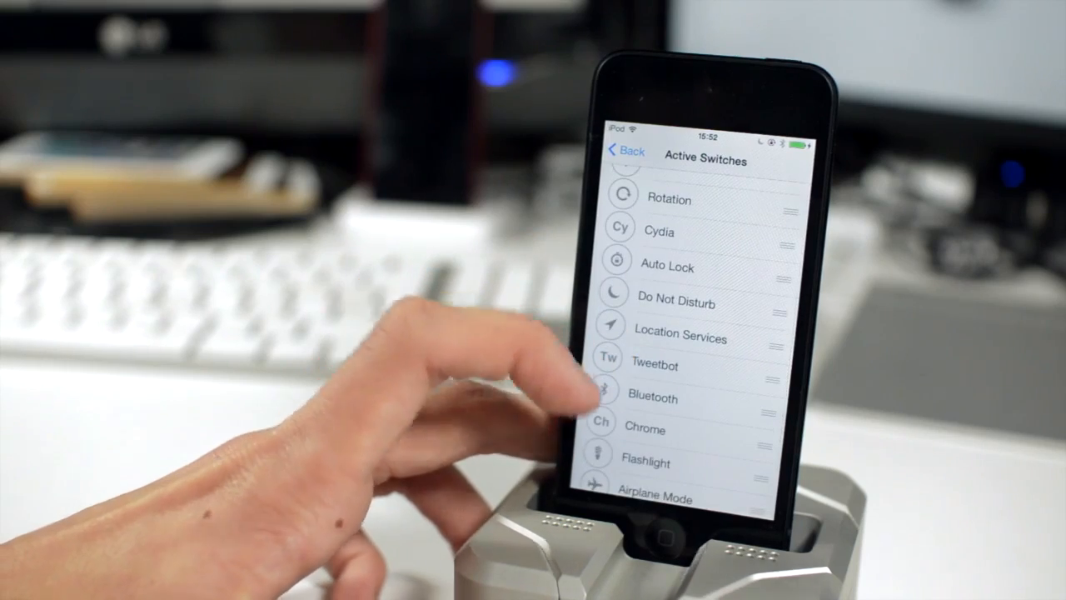
click(623, 149)
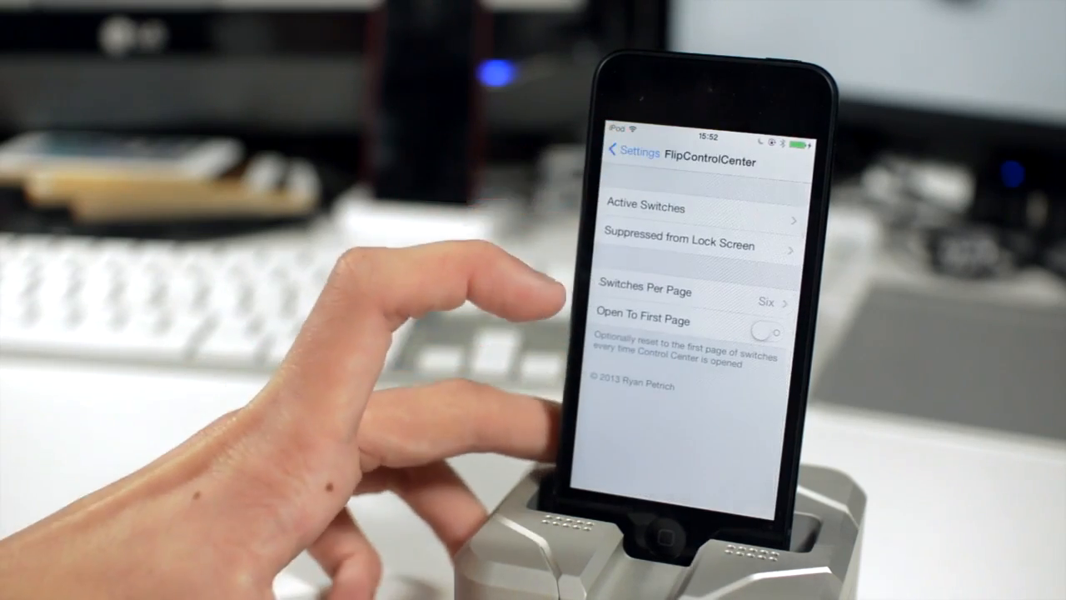
- Reach FlipLaunch's Available Apps list with App Store, Clear, Dropbox and Google Maps checked
click(620, 152)
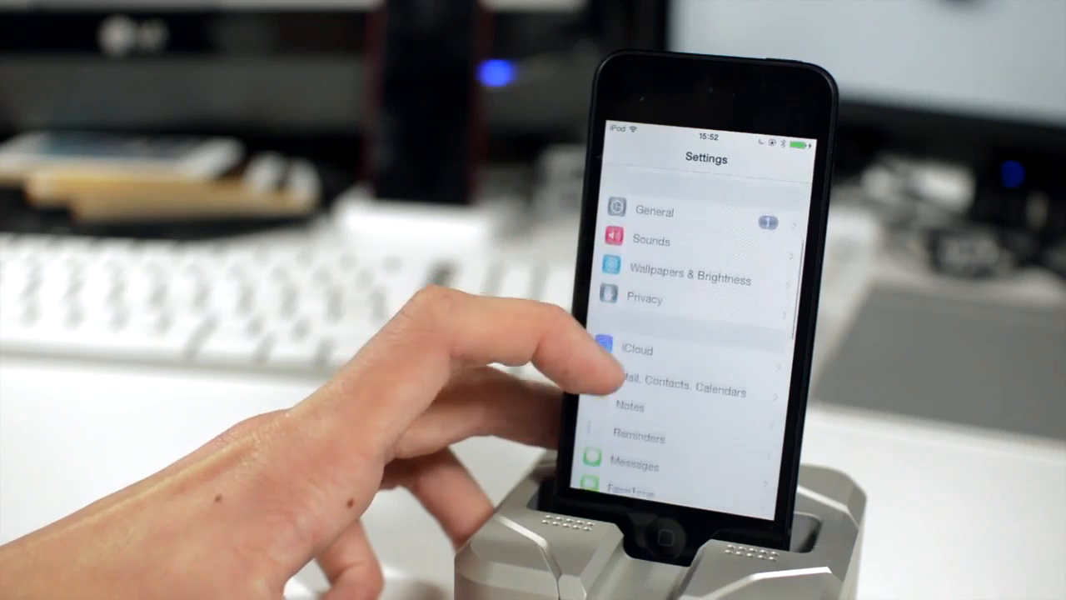
scroll(up, 3)
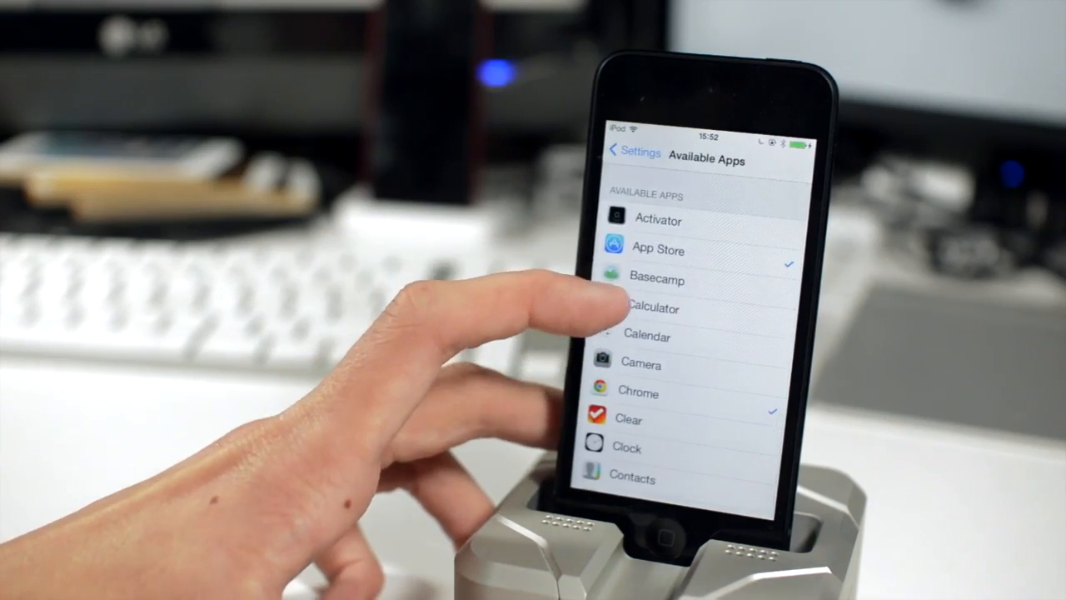
scroll(down, 3)
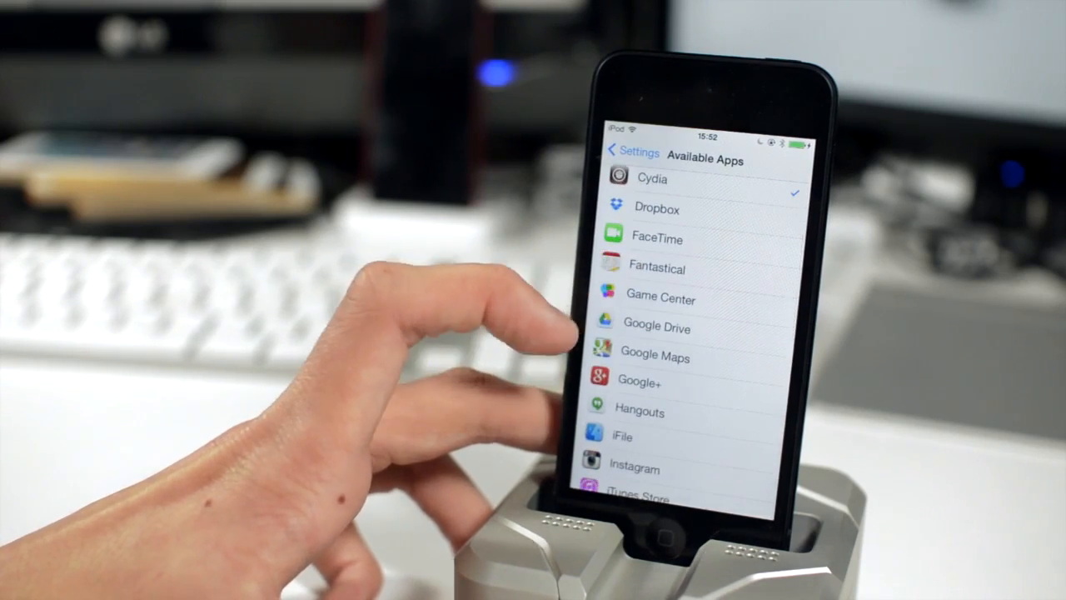
scroll(down, 3)
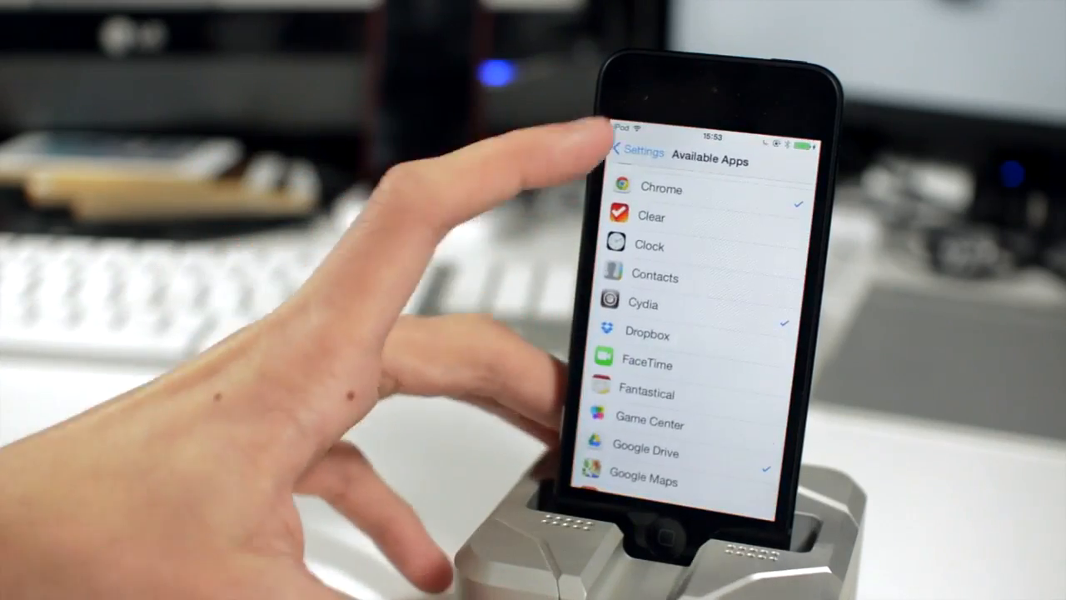
- Return to the tweaks list and enter the BetterFolders settings
click(631, 153)
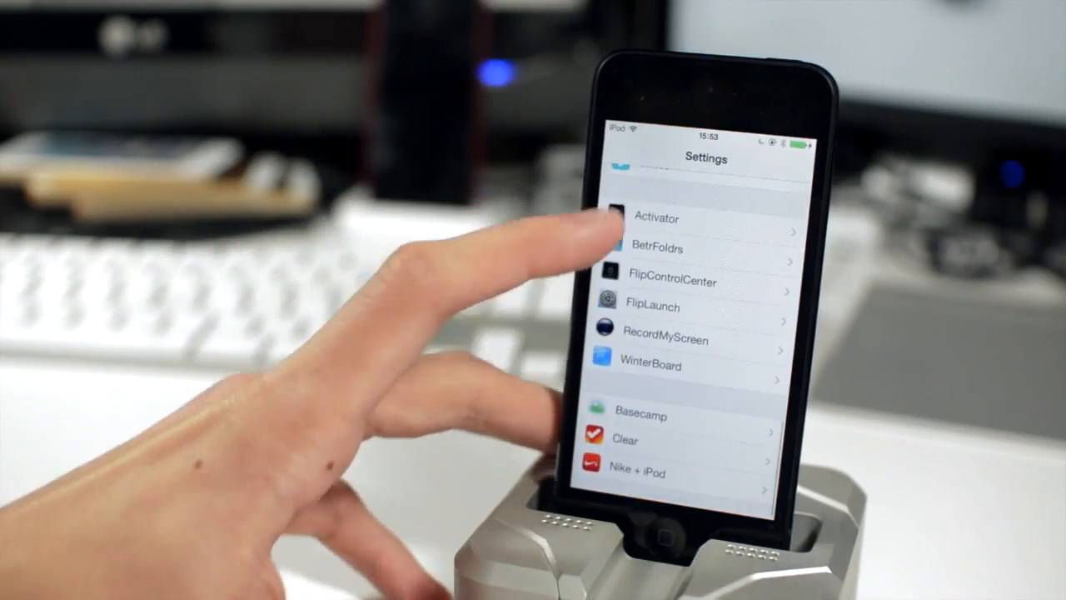
click(674, 248)
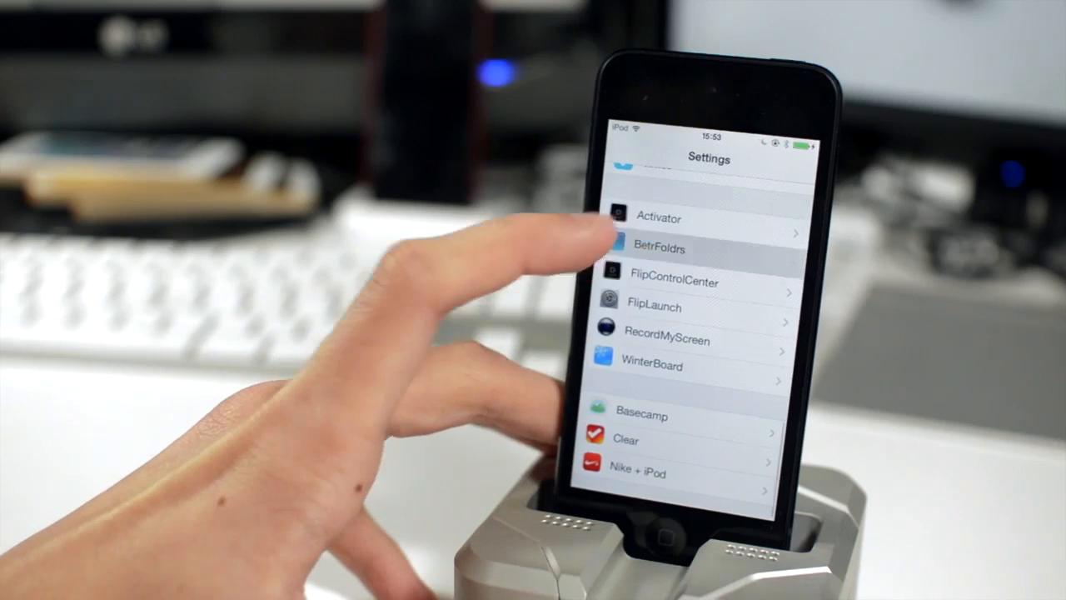
click(659, 248)
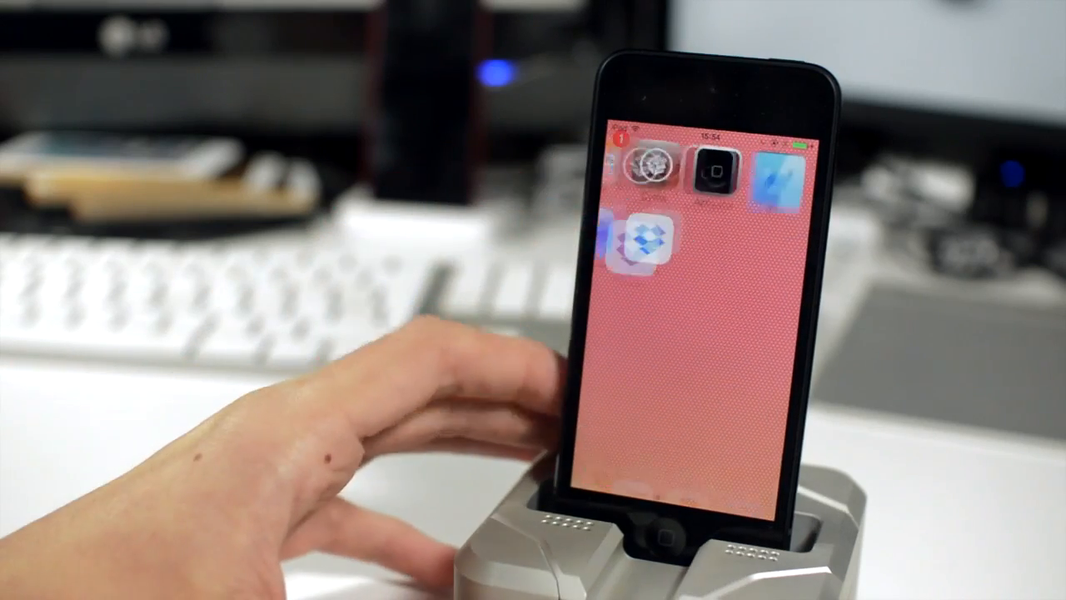
- Launch iFile and browse up from mobile through var to the root directory
click(647, 242)
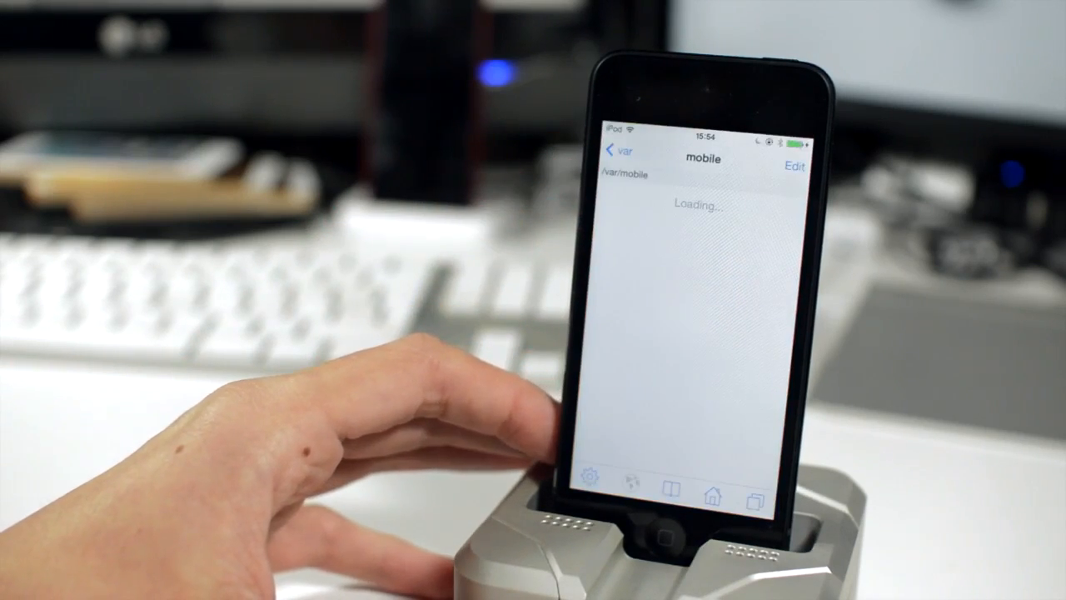
click(616, 154)
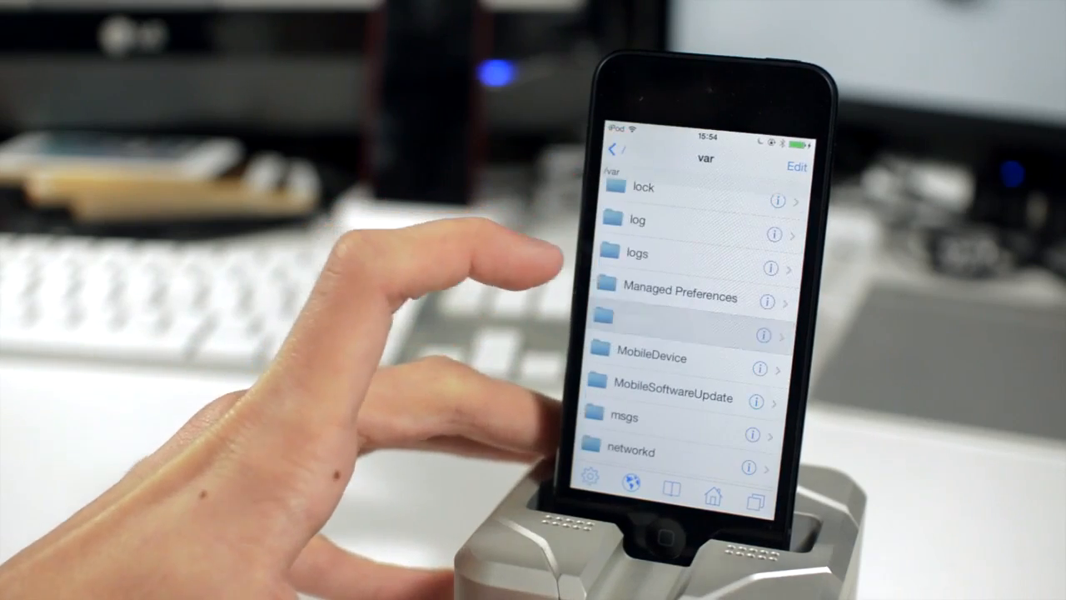
scroll(down, 3)
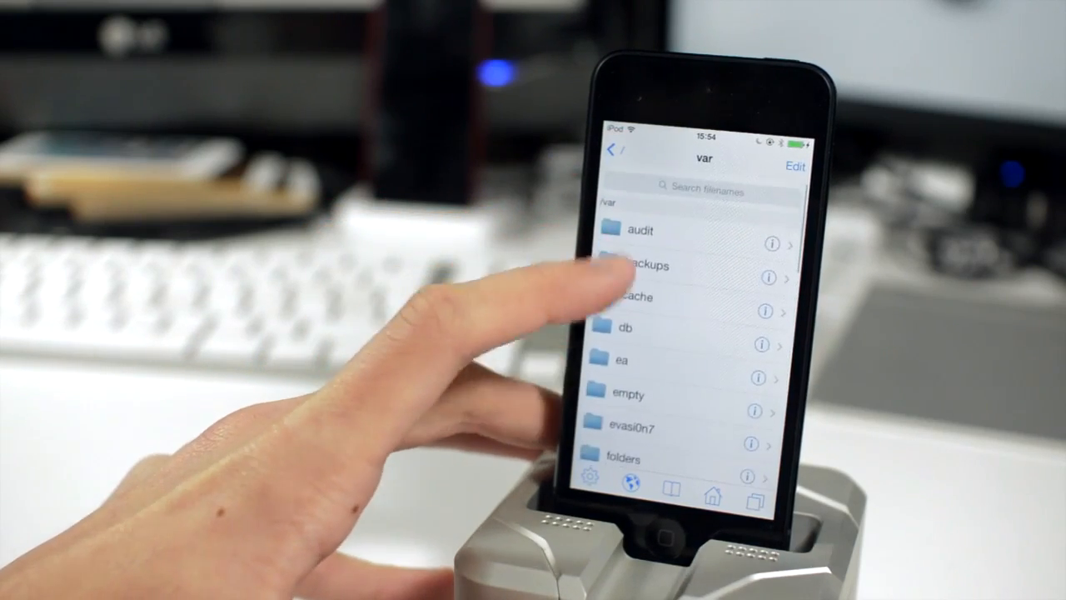
scroll(down, 3)
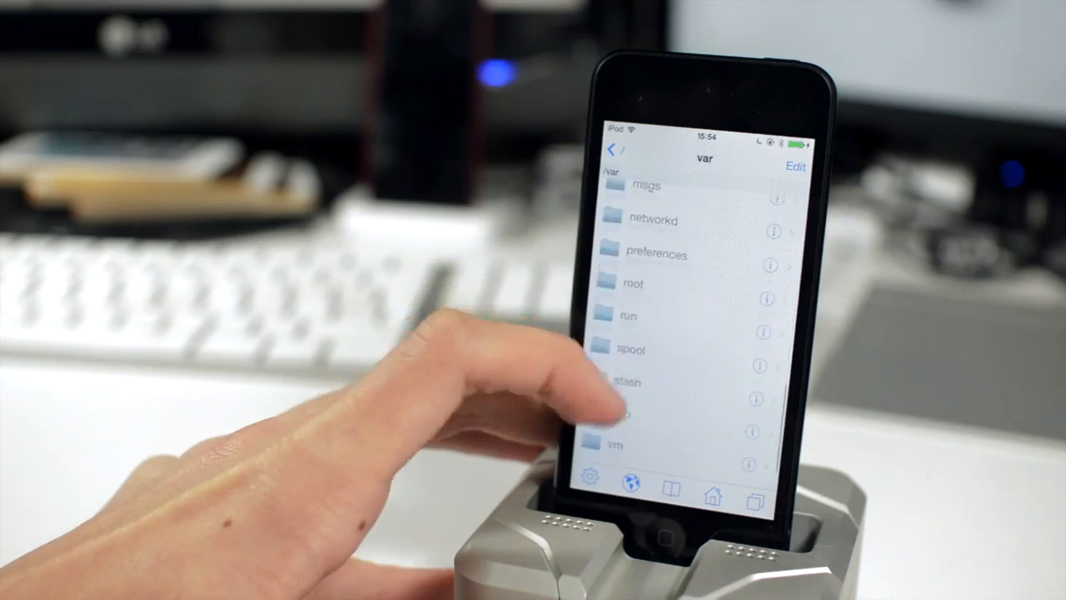
click(617, 153)
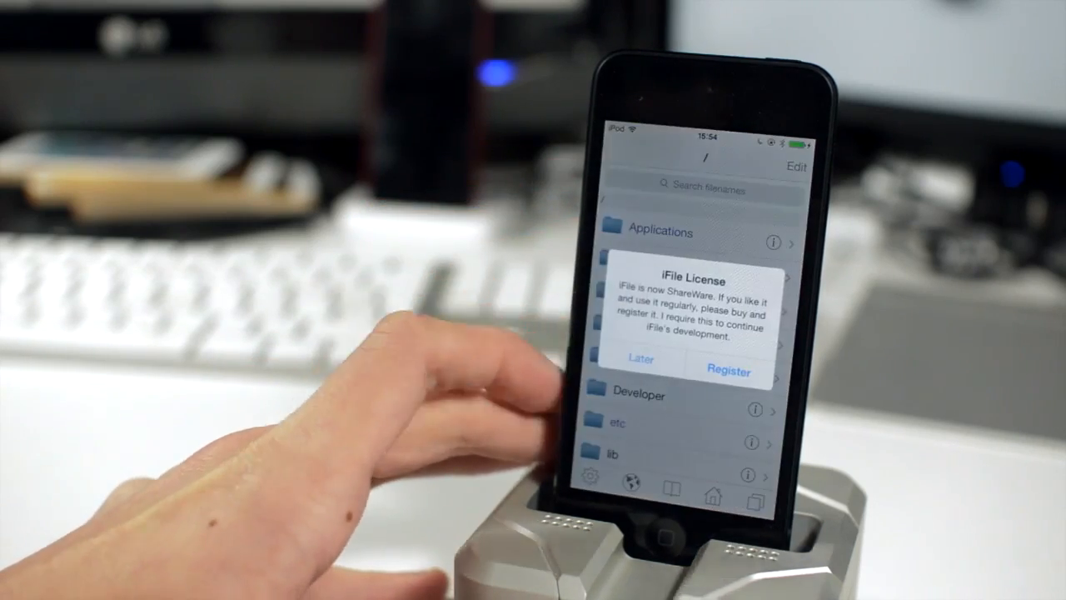
- Dismiss the shareware license notice with Later and look through the root directory listing
click(640, 360)
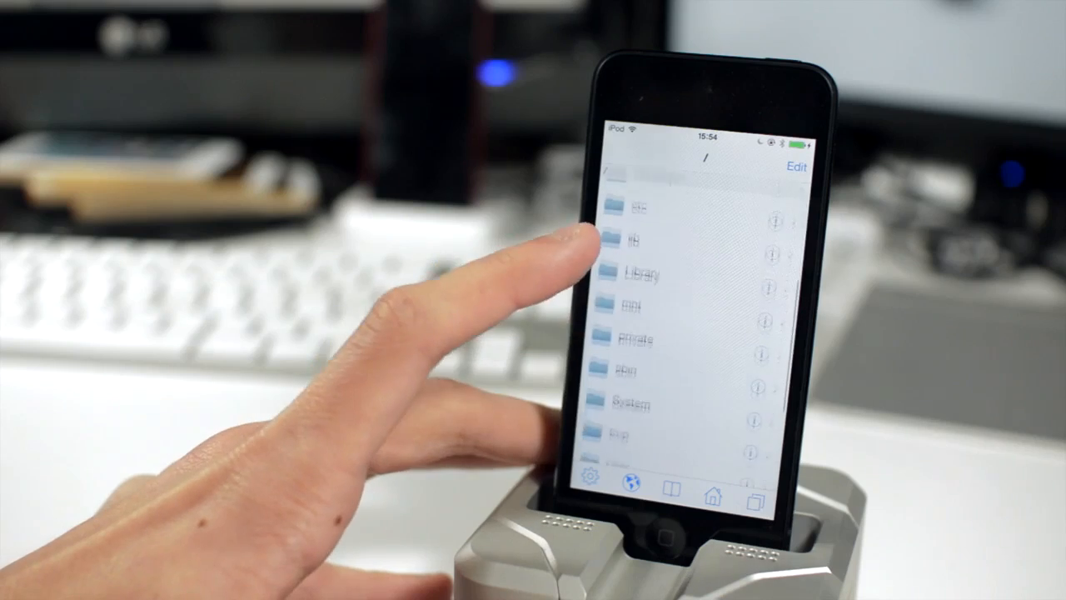
scroll(down, 3)
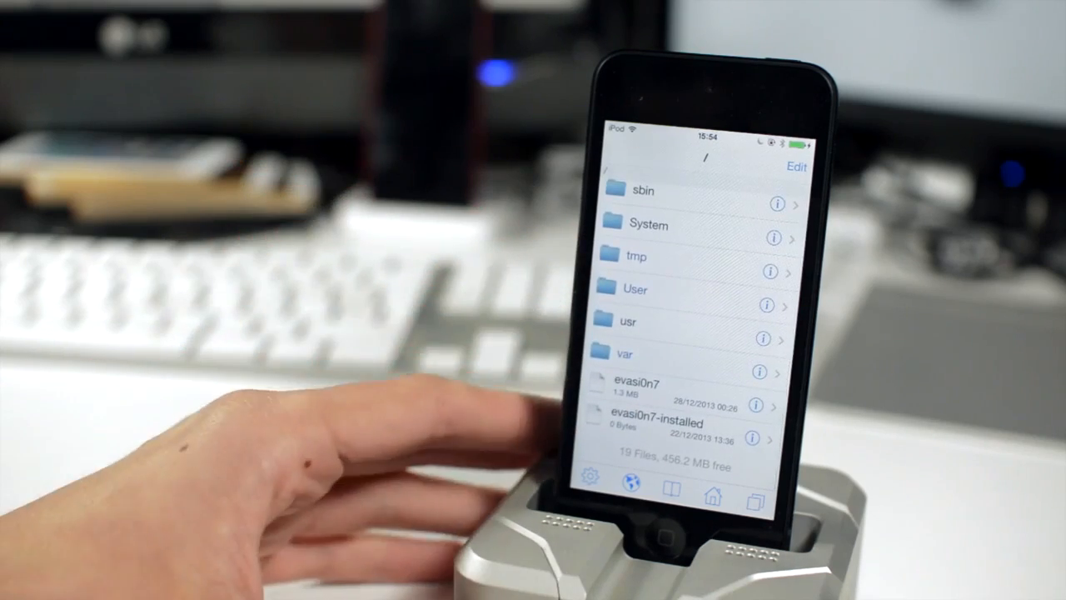
scroll(down, 3)
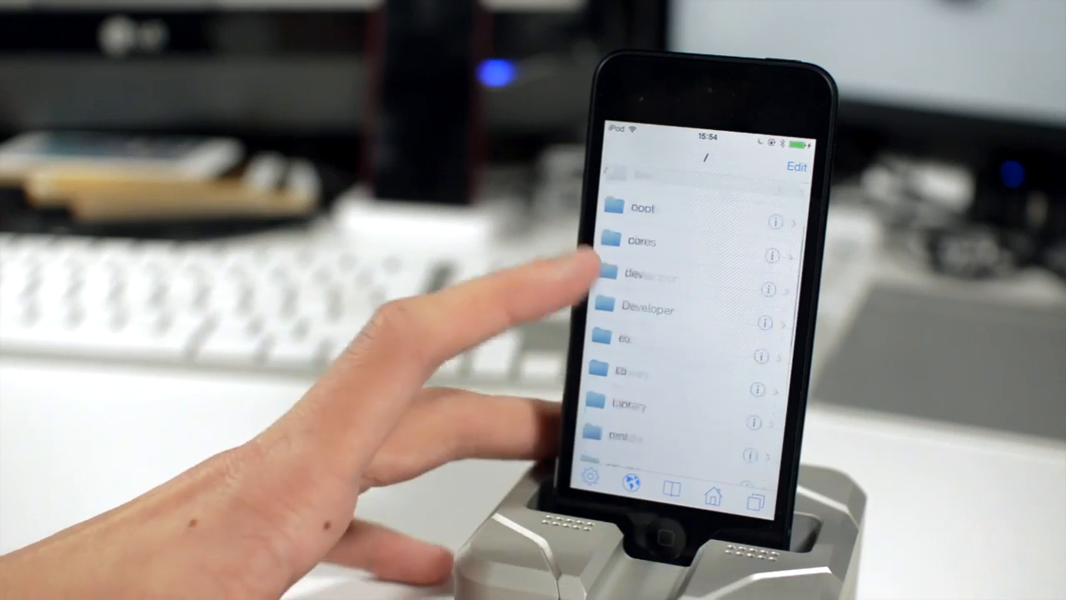
scroll(down, 3)
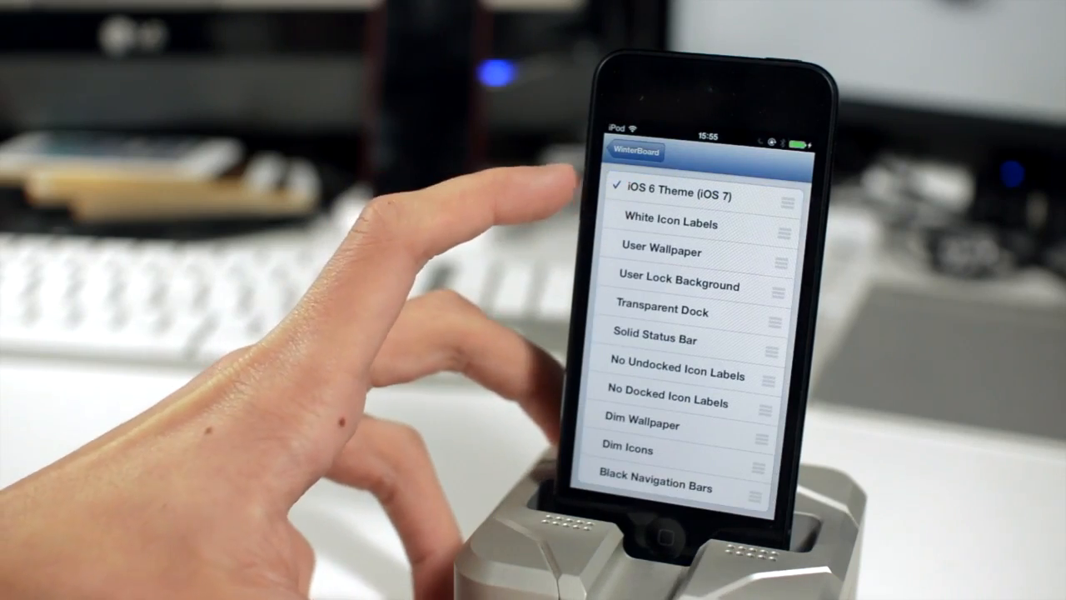
- Leave WinterBoard's theme list with iOS 6 Theme (iOS 7) checked so it resprings into the old look
click(634, 152)
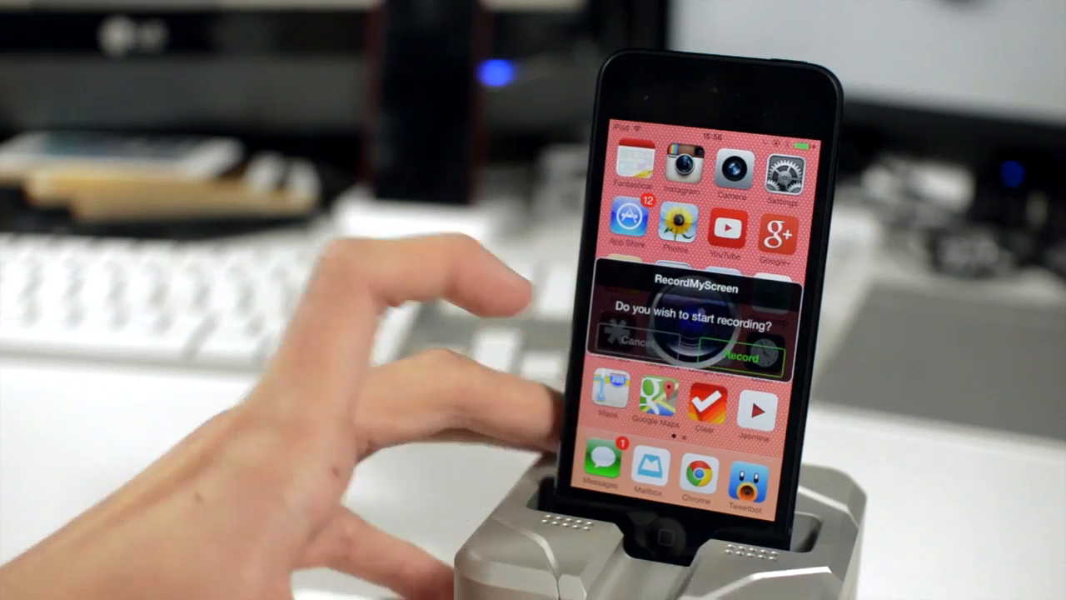
- Confirm Record in RecordMyScreen's 'Do you wish to start recording?' alert
click(746, 353)
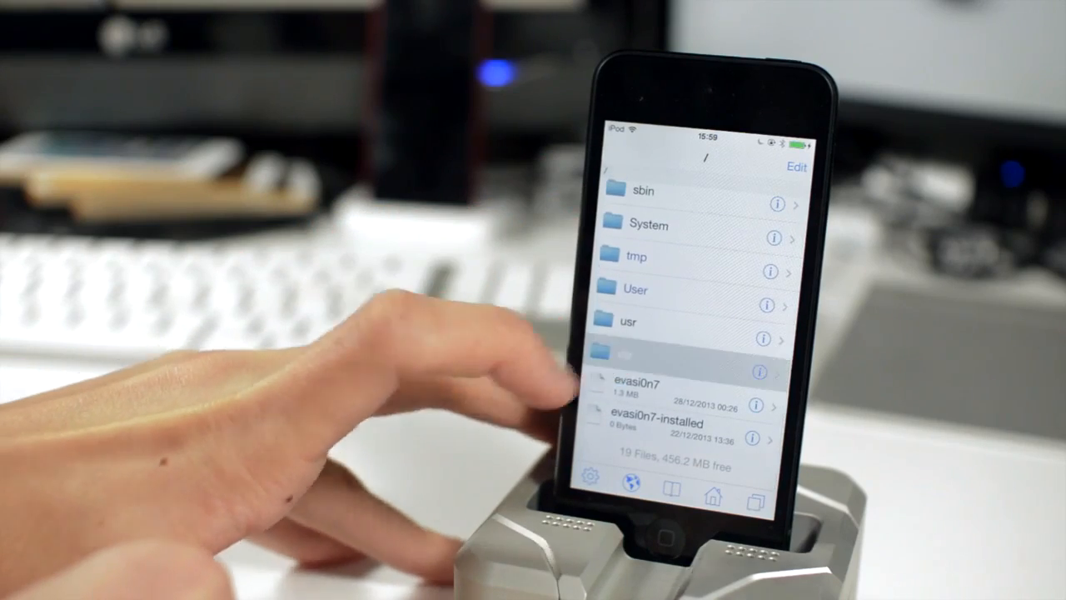
- Browse iFile into var/mobile/Documents and select the recorded .mov screen movie
click(633, 353)
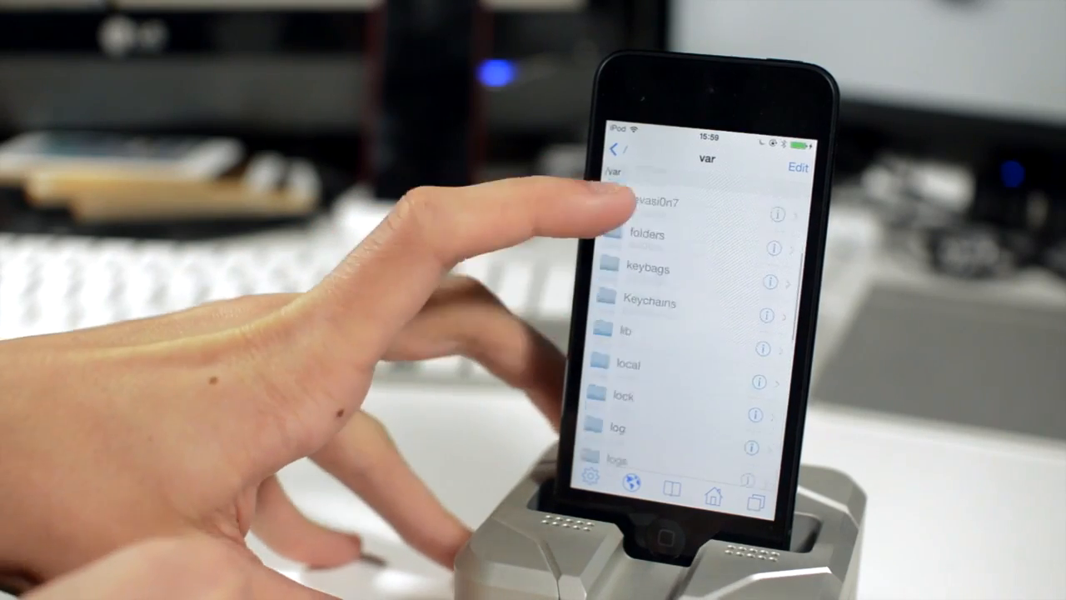
click(658, 200)
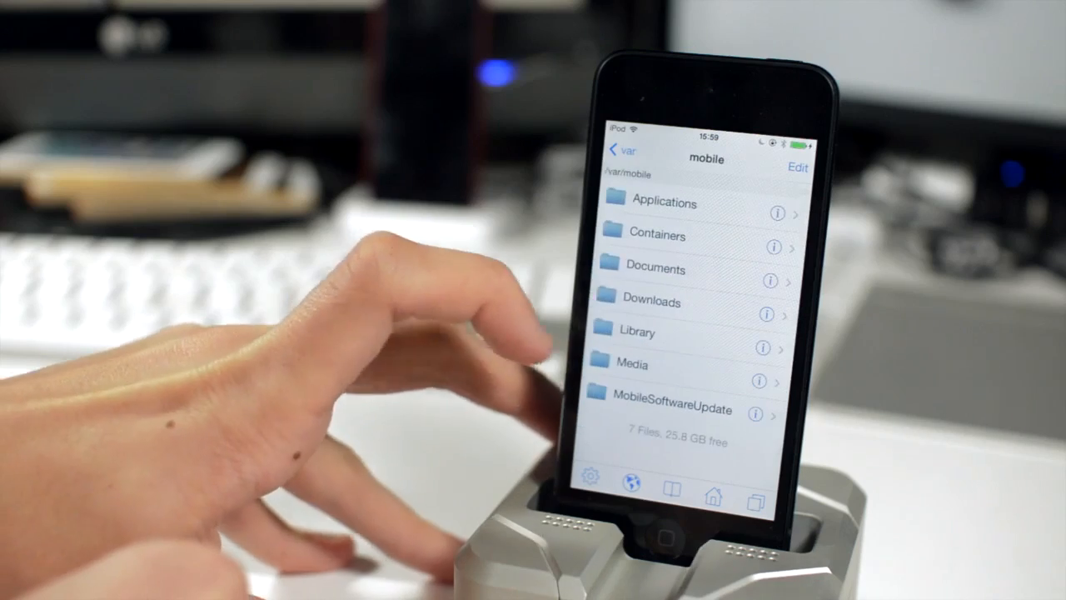
click(657, 270)
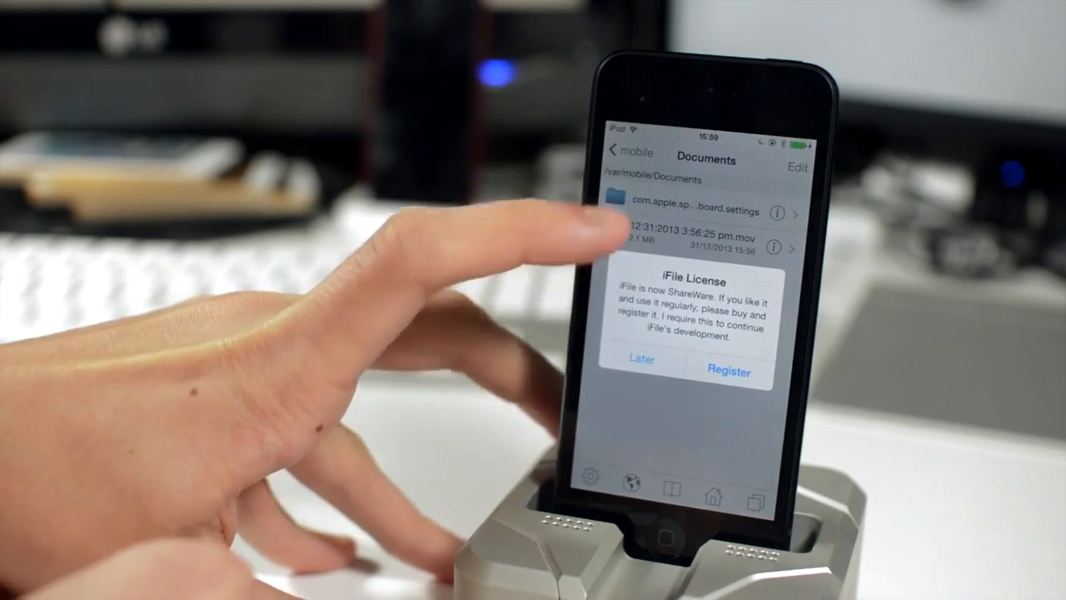
click(641, 360)
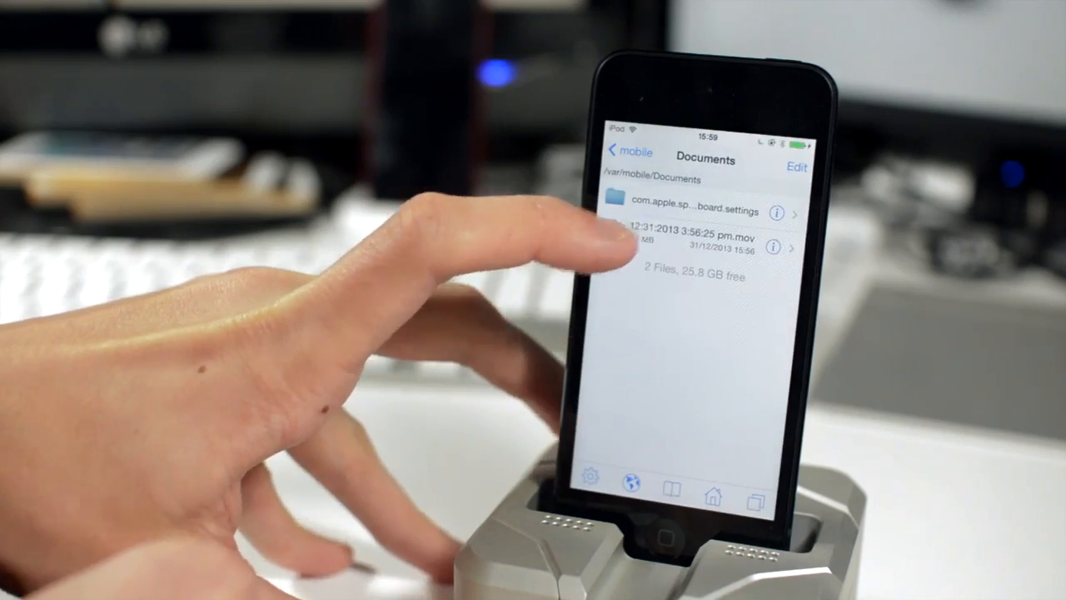
click(683, 246)
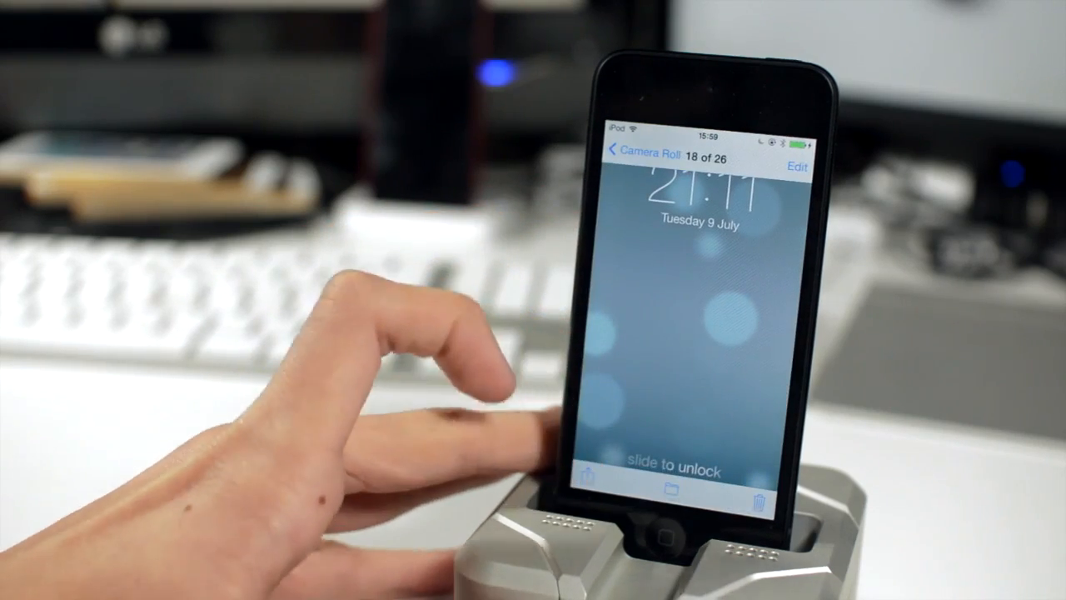
click(593, 474)
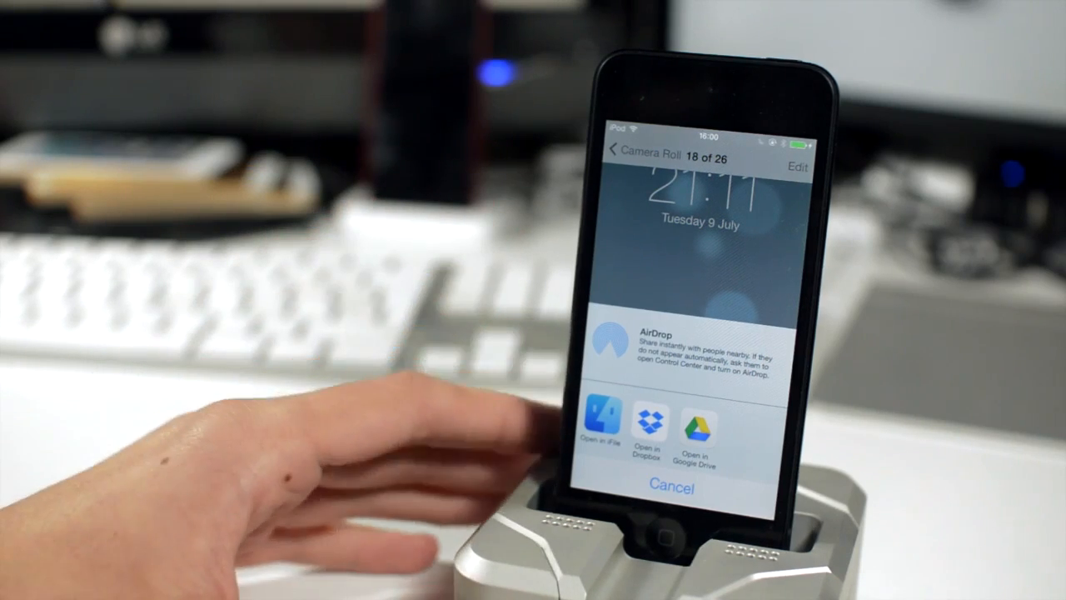
mouse_move(333, 334)
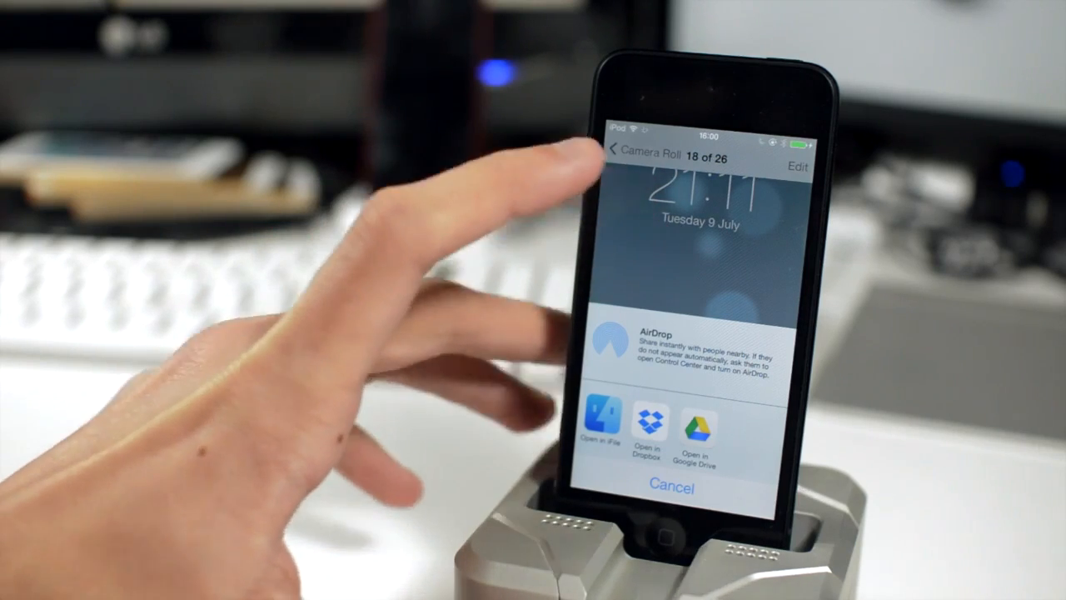
click(669, 486)
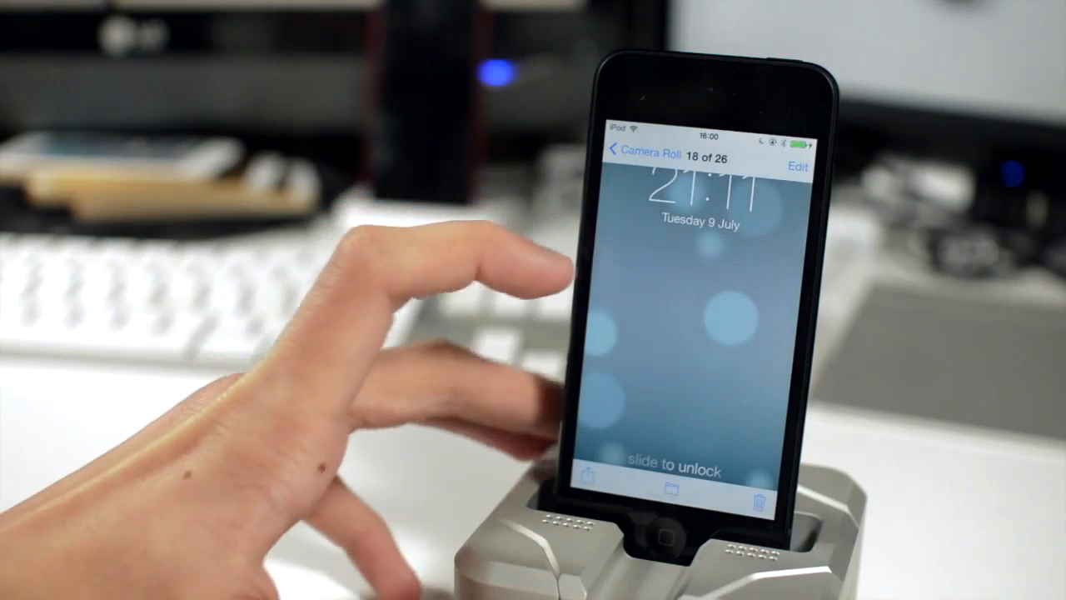